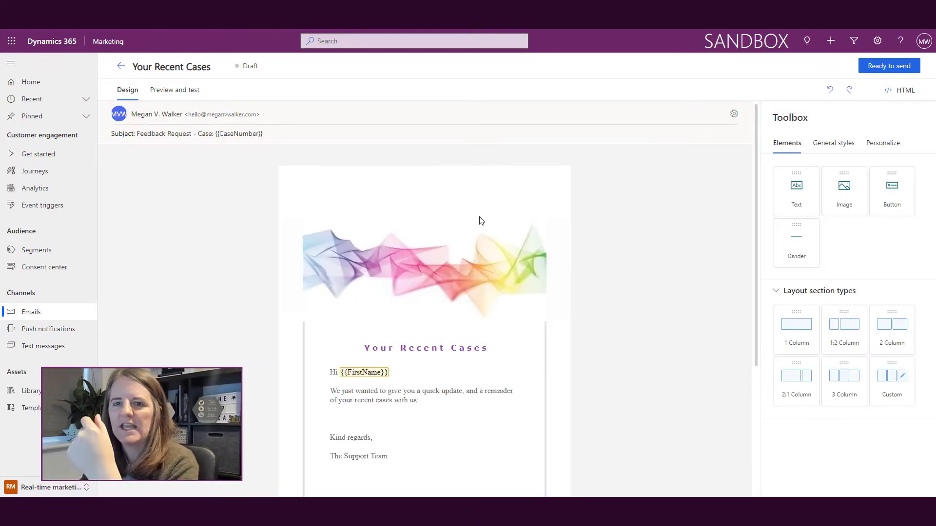
Start a new list from Advanced personalization in the email's Personalize toolbox.
{"action": "scroll", "scroll_direction": "down", "scroll_amount": 3}
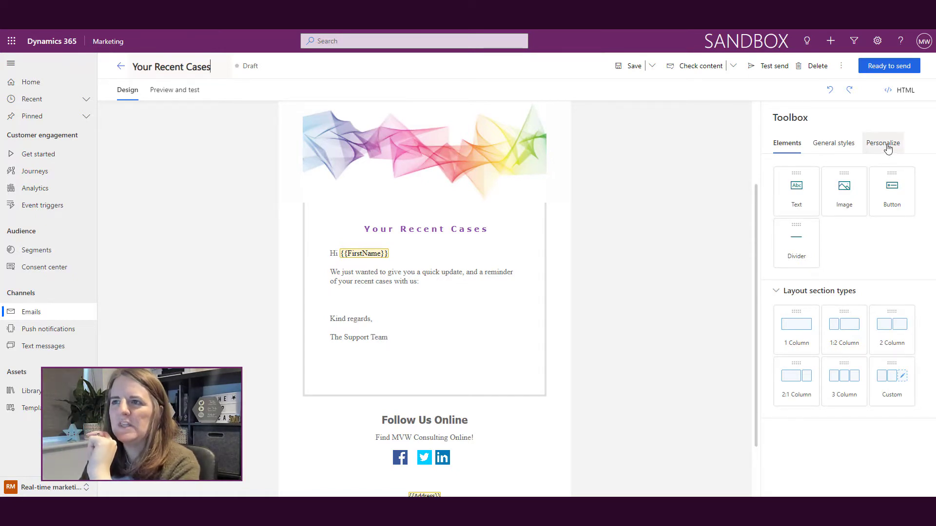
{"action": "left_click", "coordinate": [882, 143]}
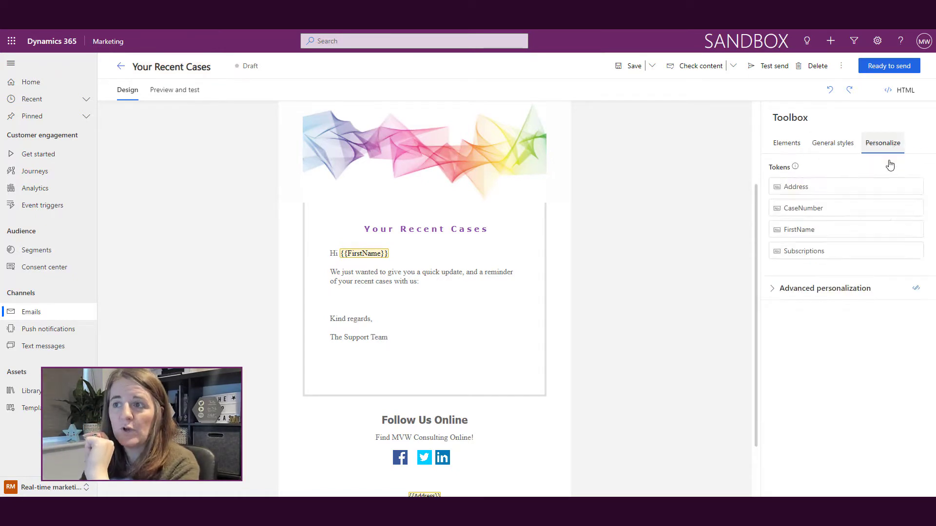
{"action": "left_click", "coordinate": [825, 288]}
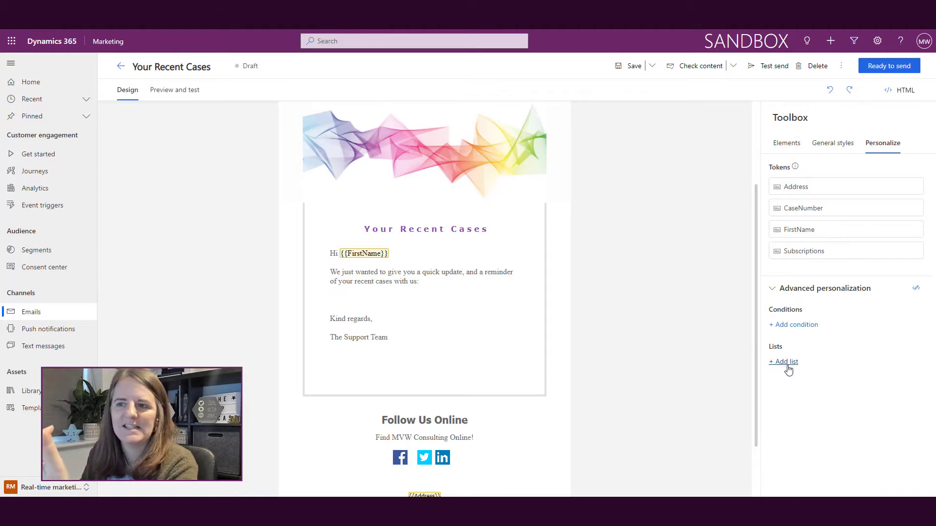
{"action": "left_click", "coordinate": [783, 361]}
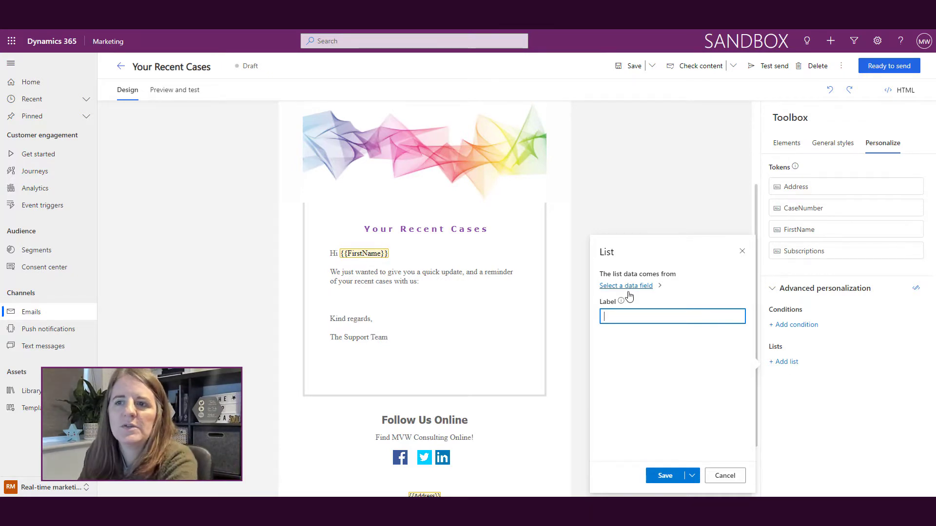
Browse the Contact's related tables in the list data-source picker down to the Cases entries.
{"action": "left_click", "coordinate": [626, 286]}
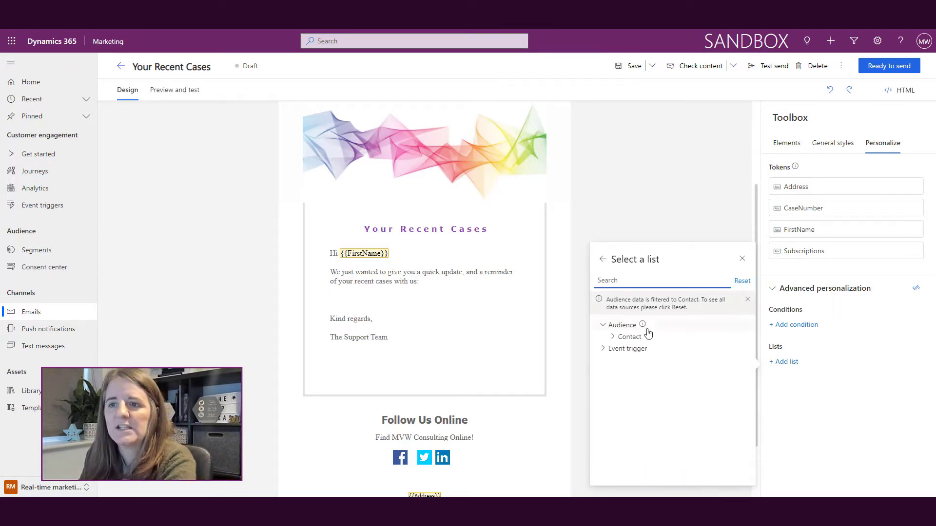
{"action": "left_click", "coordinate": [629, 336]}
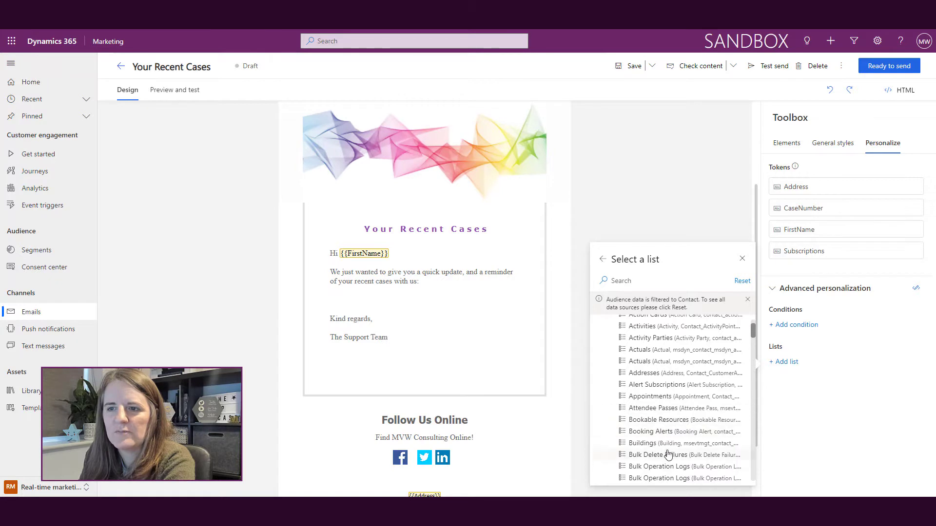
{"action": "scroll", "scroll_direction": "down", "scroll_amount": 3}
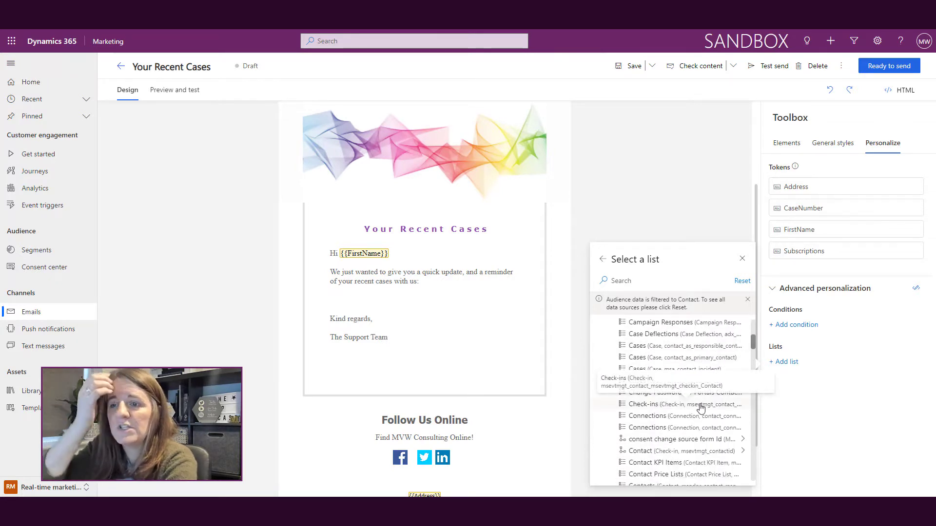
{"action": "scroll", "scroll_direction": "down", "scroll_amount": 3}
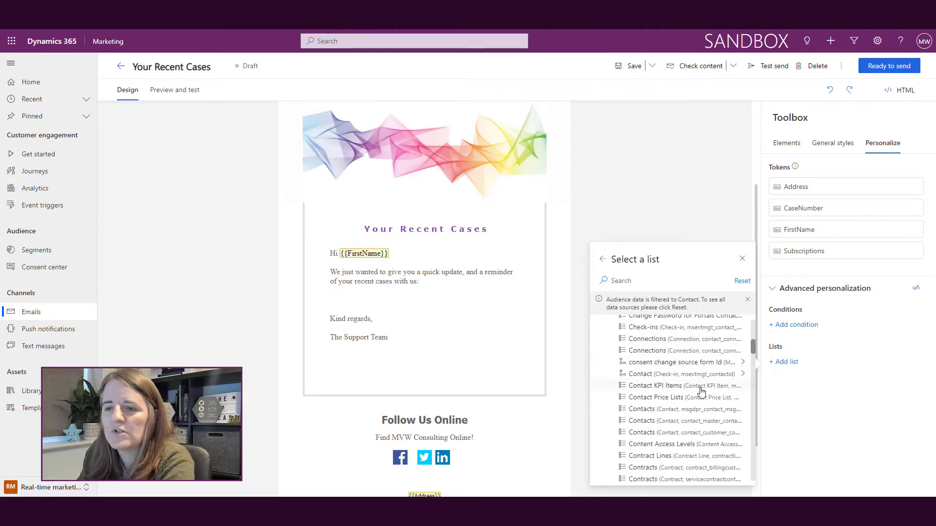
{"action": "scroll", "scroll_direction": "down", "scroll_amount": 3}
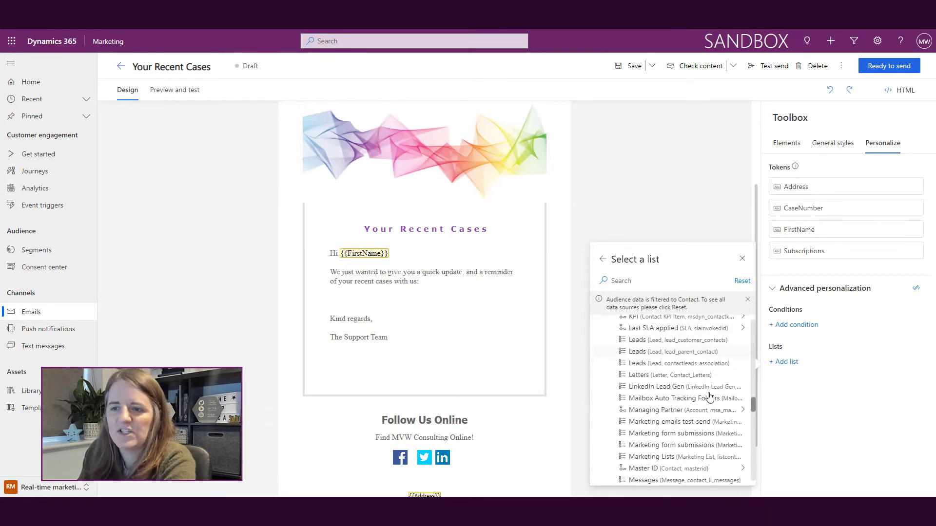
{"action": "scroll", "scroll_direction": "down", "scroll_amount": 3}
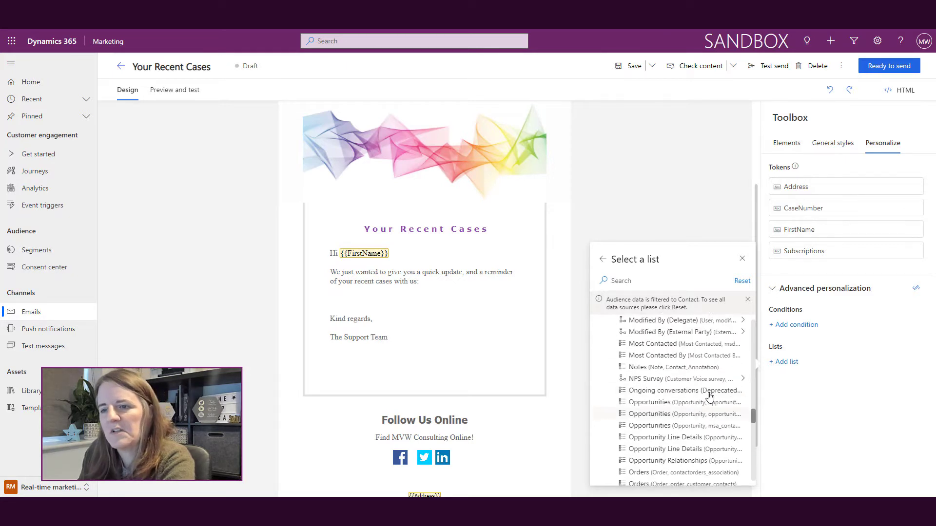
{"action": "scroll", "scroll_direction": "down", "scroll_amount": 3}
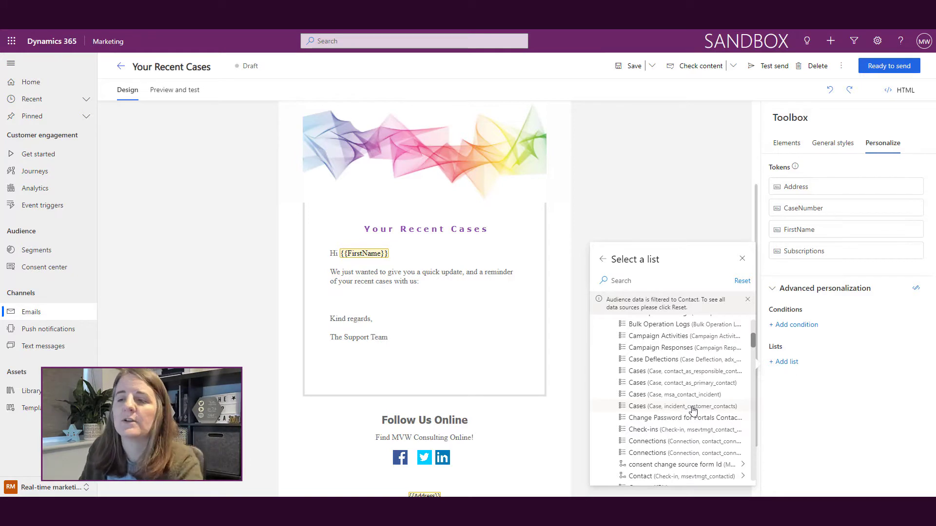
Choose Cases (incident_customer_contacts) as the list source, ordered by Created On descending.
{"action": "left_click", "coordinate": [675, 407]}
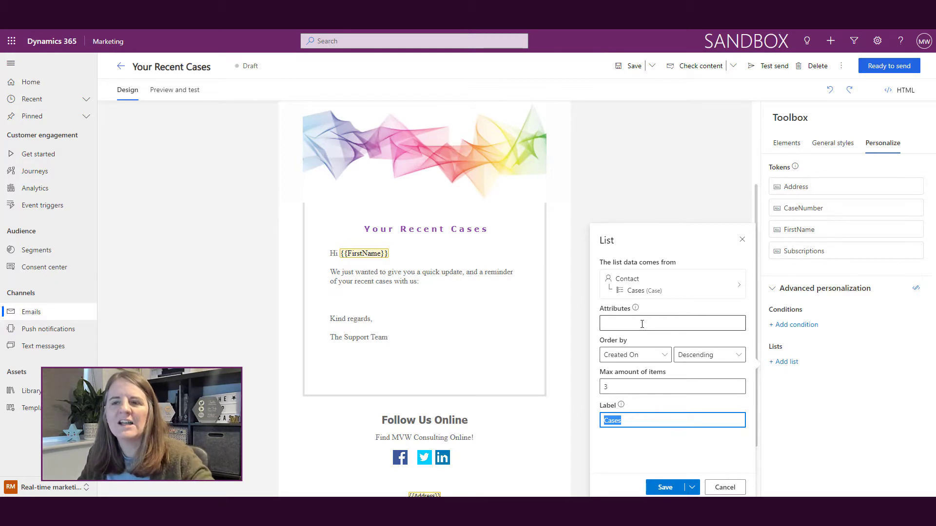
Add Case Number, Case Title and Created On attributes and limit the list to 5 items.
{"action": "left_click", "coordinate": [671, 323]}
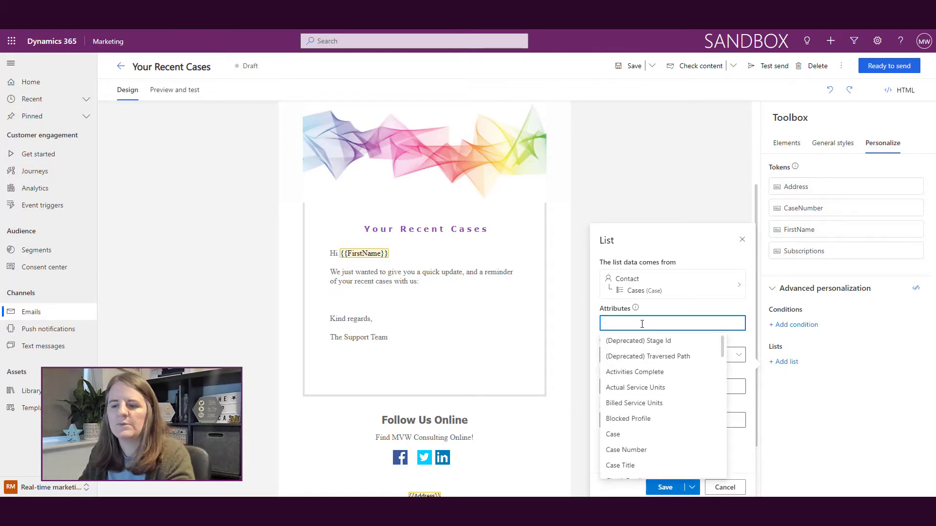
{"action": "type", "text": "Case"}
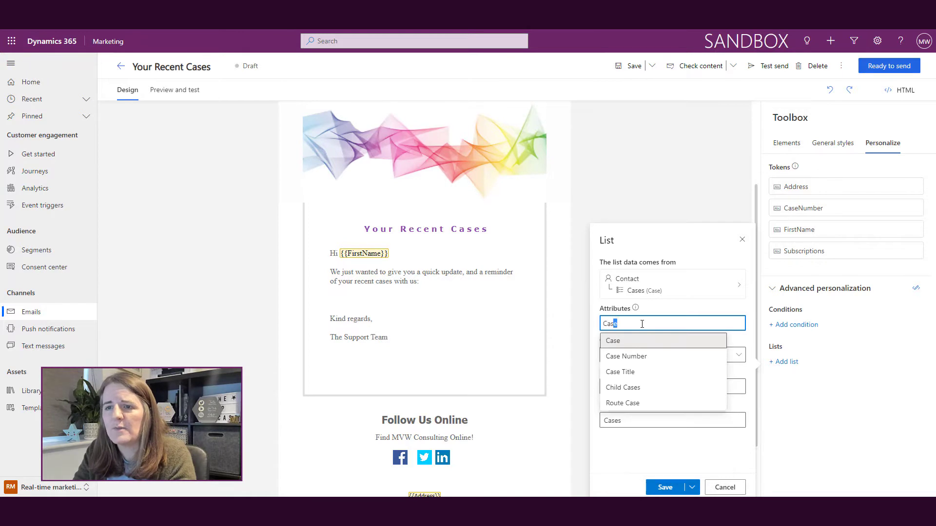
{"action": "left_click", "coordinate": [627, 356]}
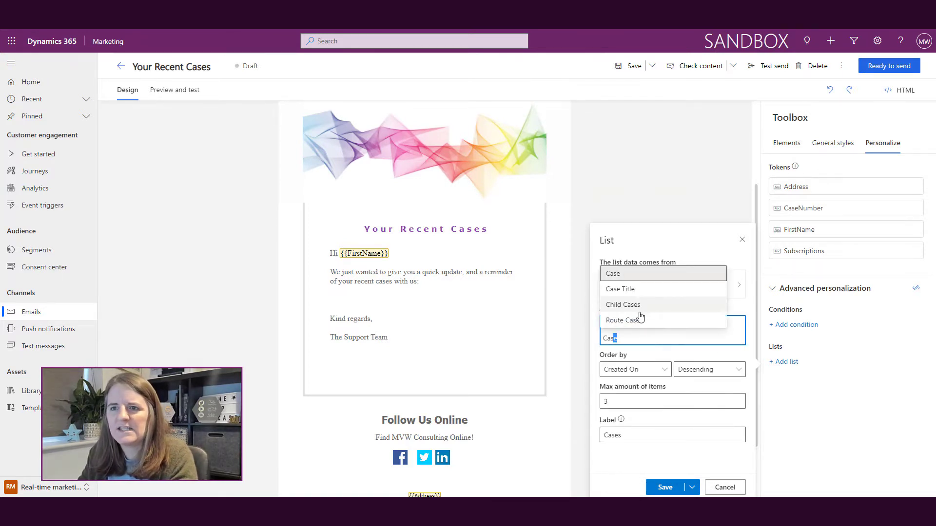
{"action": "left_click", "coordinate": [612, 278]}
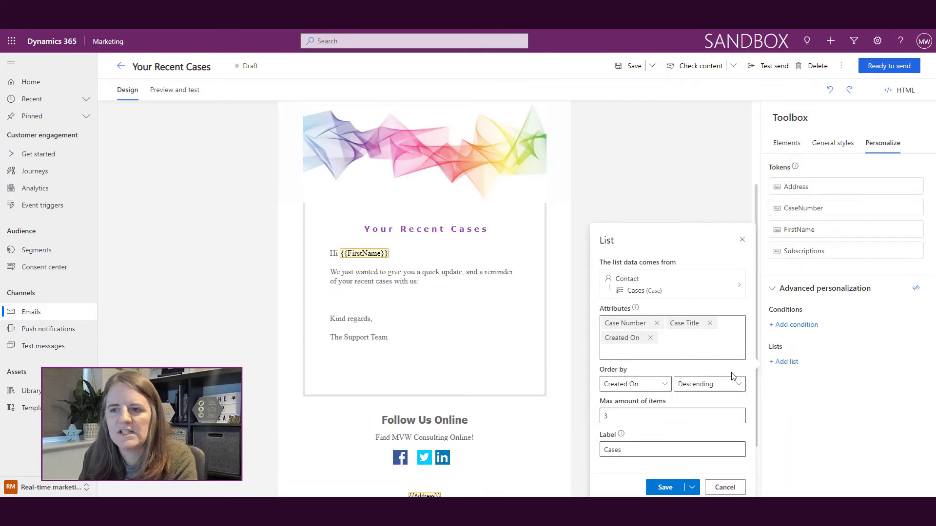
{"action": "left_click", "coordinate": [669, 415]}
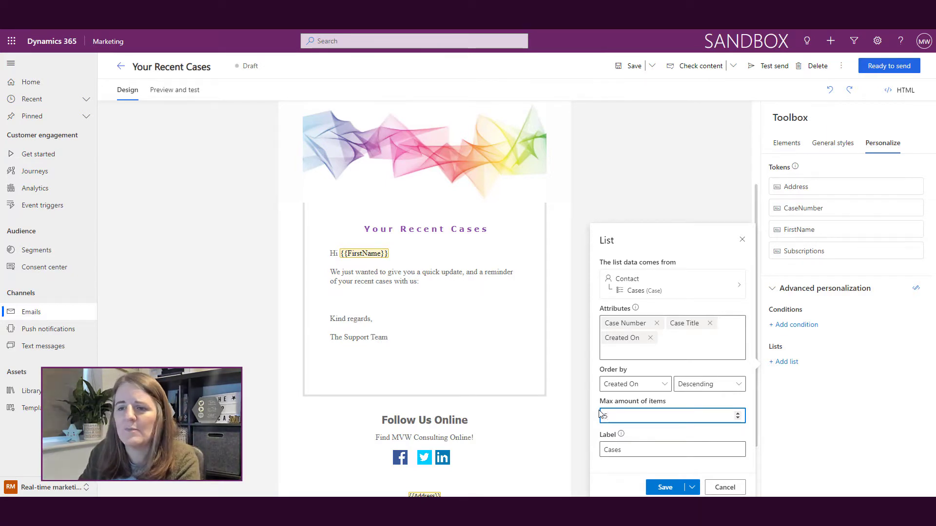
{"action": "type", "text": "5"}
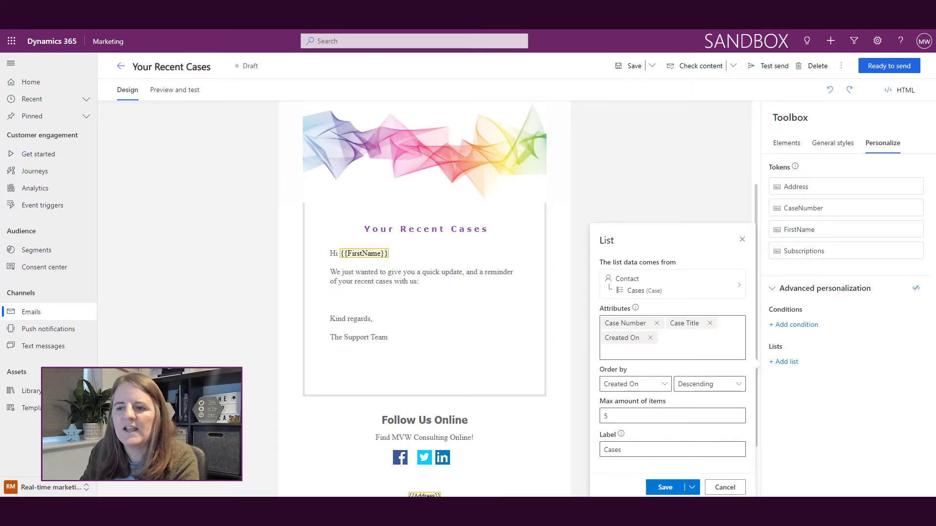
{"action": "left_click", "coordinate": [692, 488]}
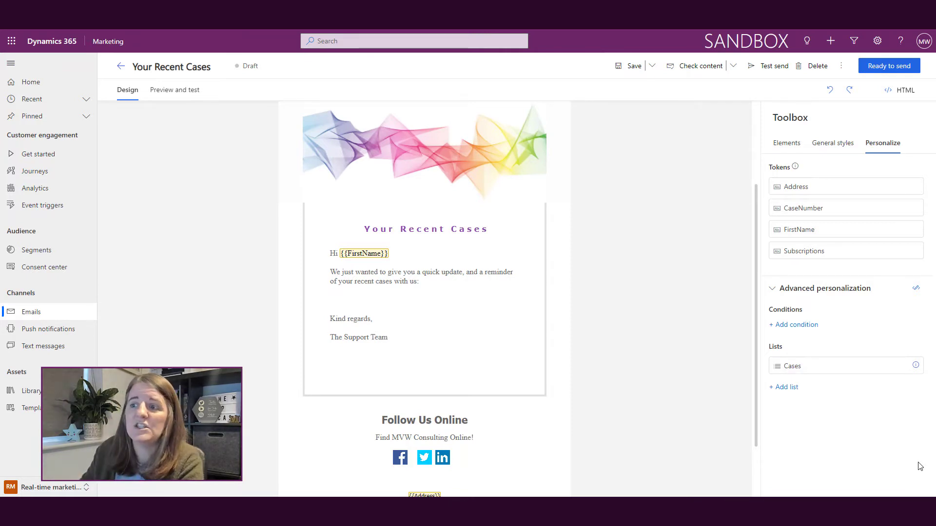
{"action": "mouse_move", "coordinate": [916, 289]}
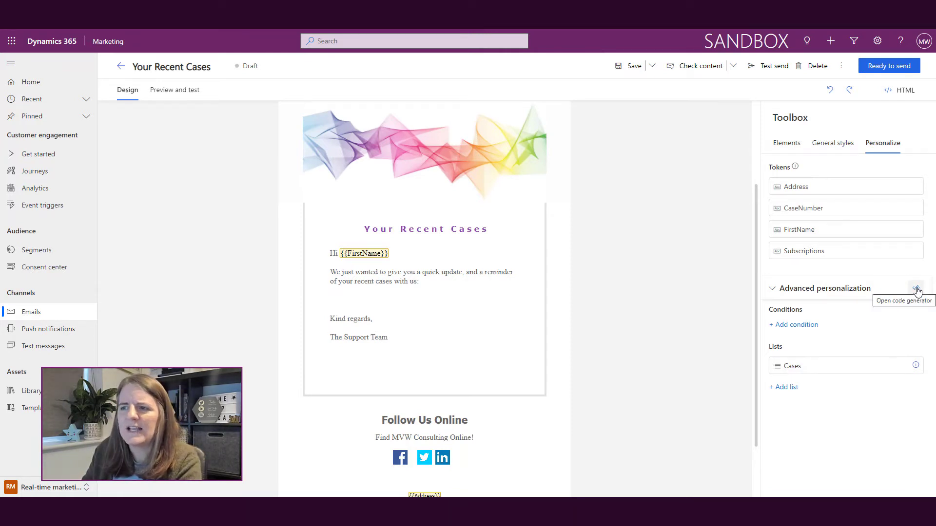
Choose the Cases list in the code generator to produce its loop code.
{"action": "left_click", "coordinate": [917, 289]}
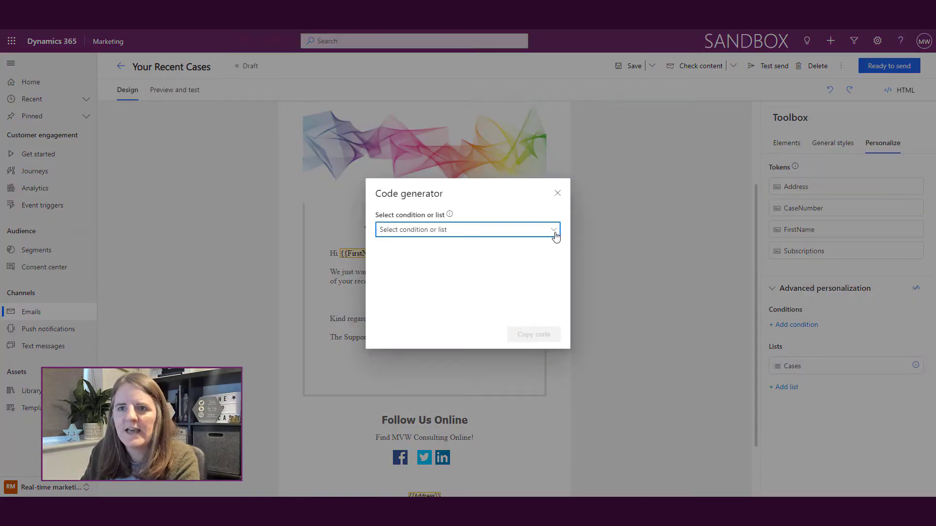
{"action": "left_click", "coordinate": [467, 229]}
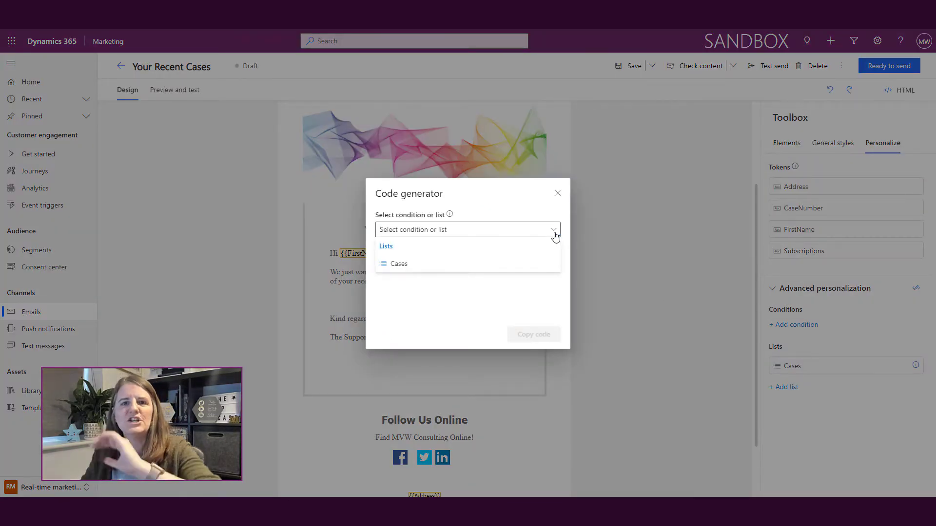
{"action": "left_click", "coordinate": [398, 263]}
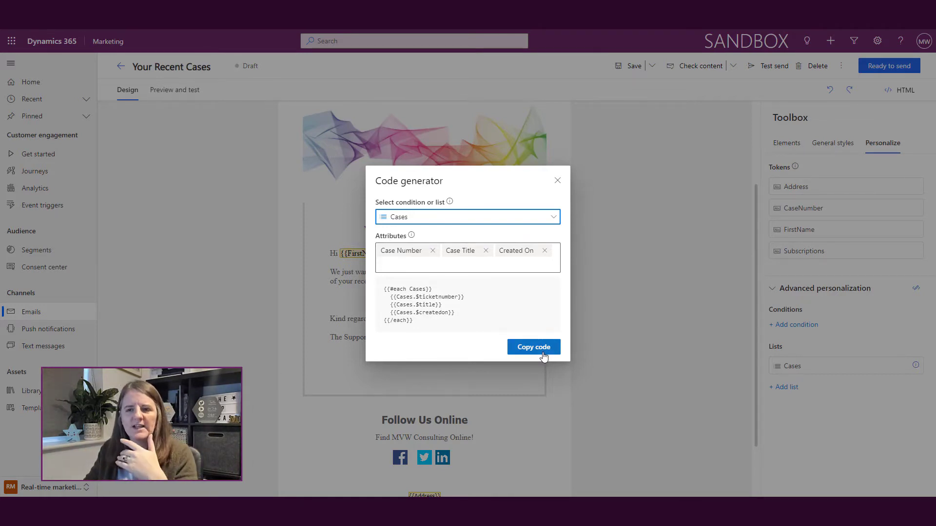
Copy the generated Cases loop code for pasting into the email body.
{"action": "left_click", "coordinate": [534, 347]}
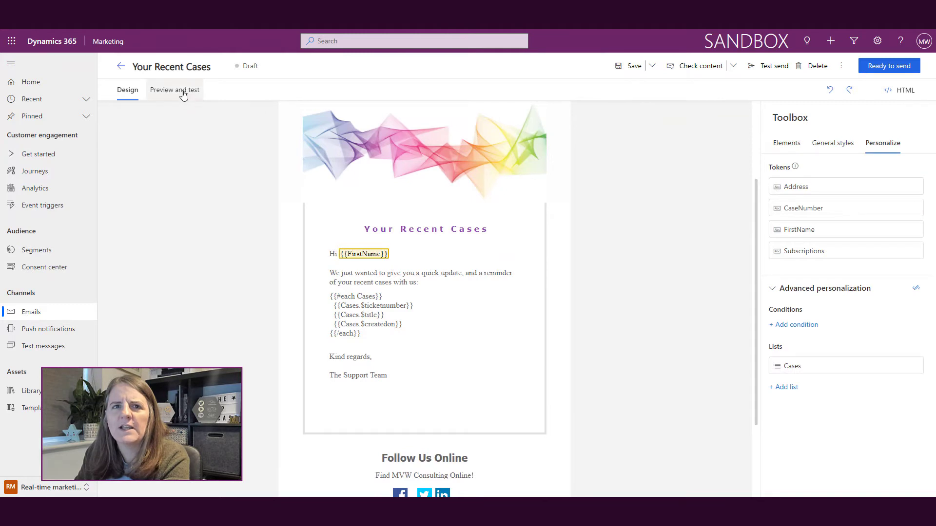
Preview the email showing five sample cases with number, title and created-on placeholders.
{"action": "left_click", "coordinate": [174, 90]}
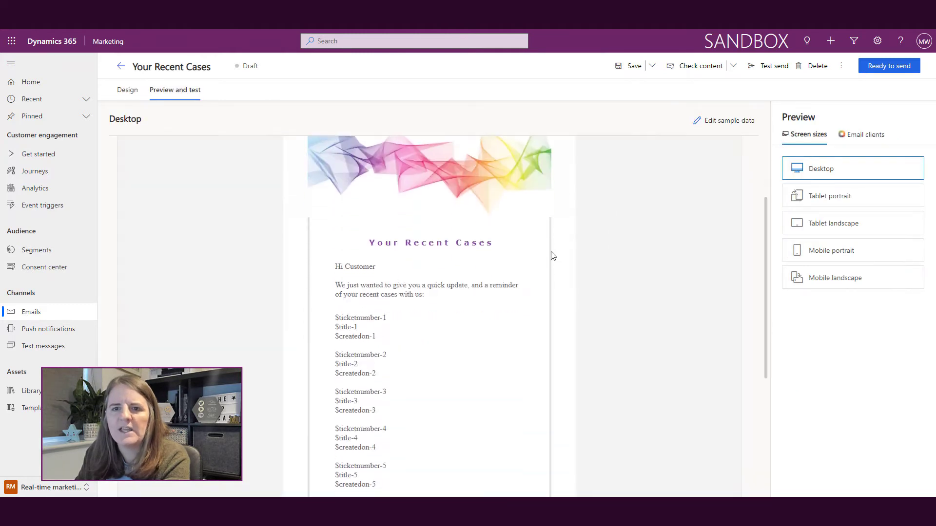
{"action": "scroll", "scroll_direction": "down", "scroll_amount": 3}
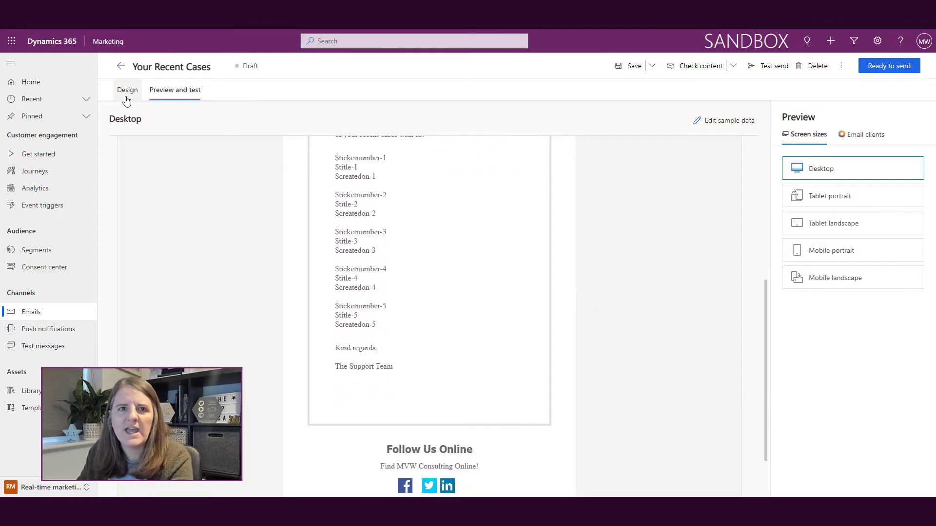
Return to Design and show the email's HTML source to wrap the loop fields in ul/li tags.
{"action": "left_click", "coordinate": [126, 90]}
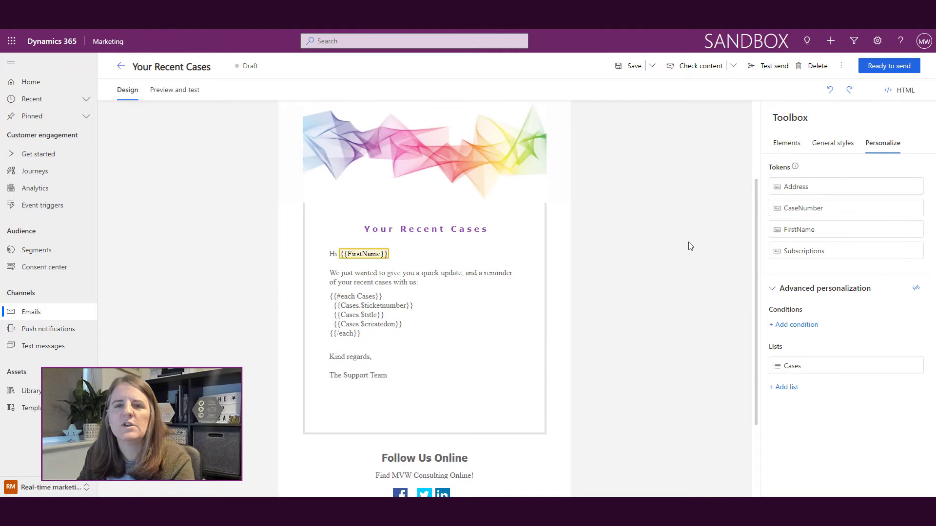
{"action": "mouse_move", "coordinate": [902, 95]}
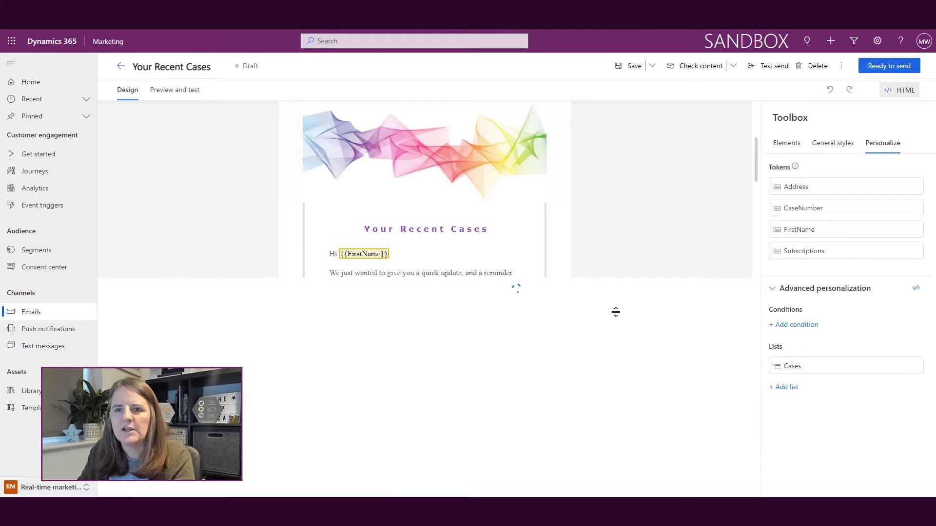
{"action": "left_click", "coordinate": [905, 90]}
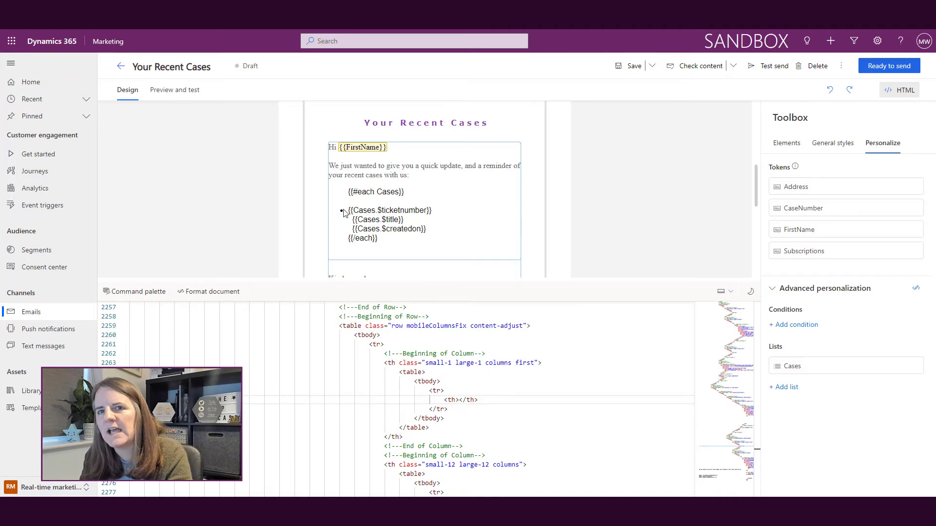
{"action": "mouse_move", "coordinate": [173, 90]}
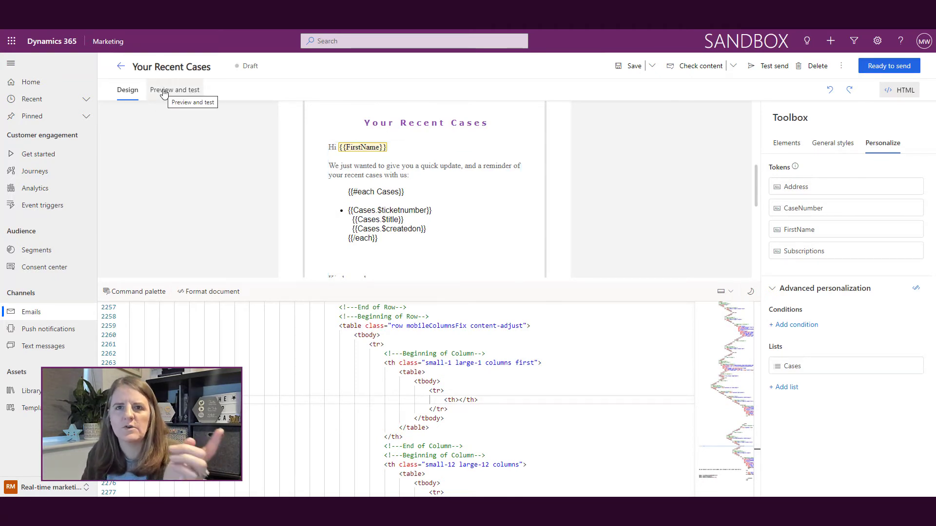
Preview the five sample cases rendered as bulleted items with number, title and date.
{"action": "left_click", "coordinate": [174, 89]}
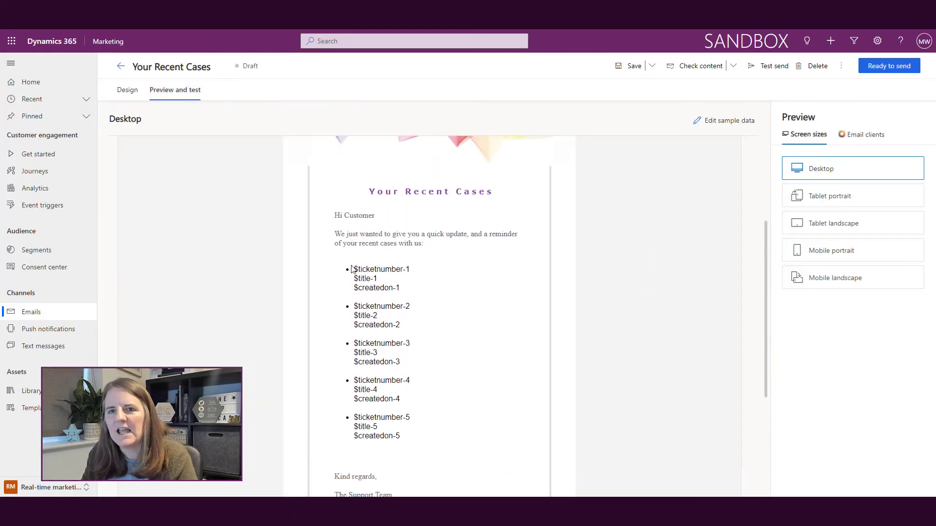
{"action": "mouse_move", "coordinate": [509, 296]}
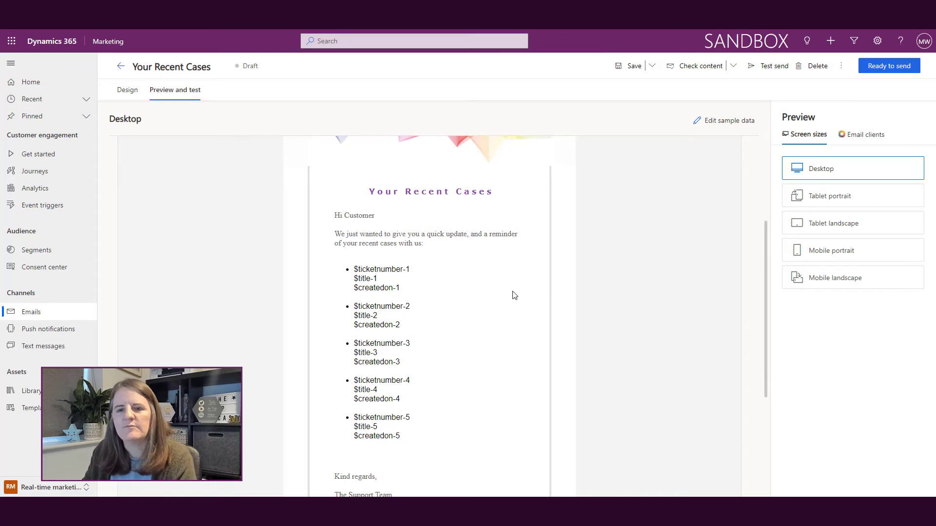
{"action": "mouse_move", "coordinate": [709, 253]}
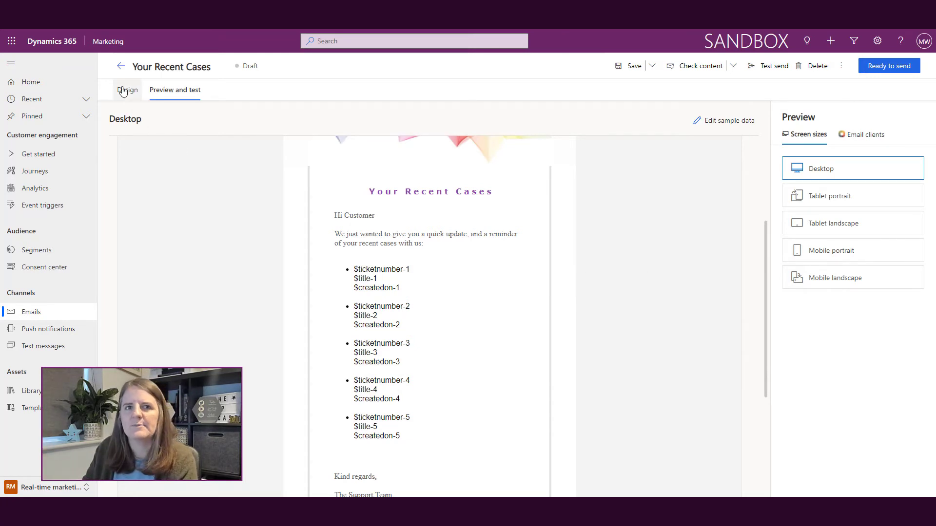
Return to Design and run Check content, which reports no errors found.
{"action": "left_click", "coordinate": [126, 90]}
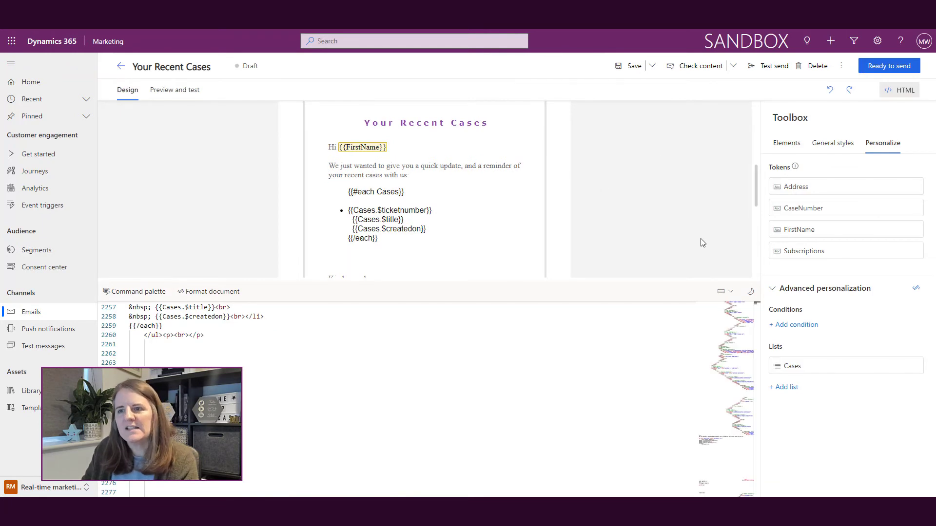
{"action": "mouse_move", "coordinate": [675, 280]}
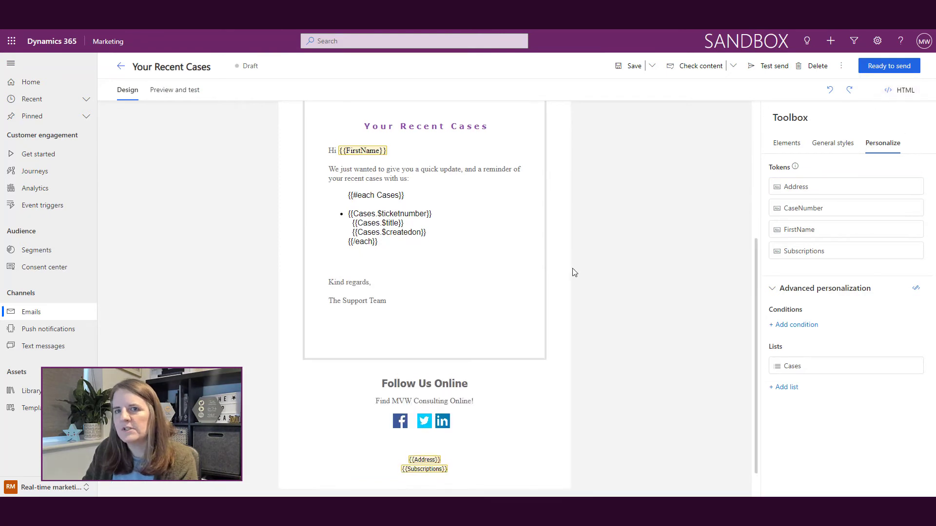
{"action": "scroll", "scroll_direction": "down", "scroll_amount": 3}
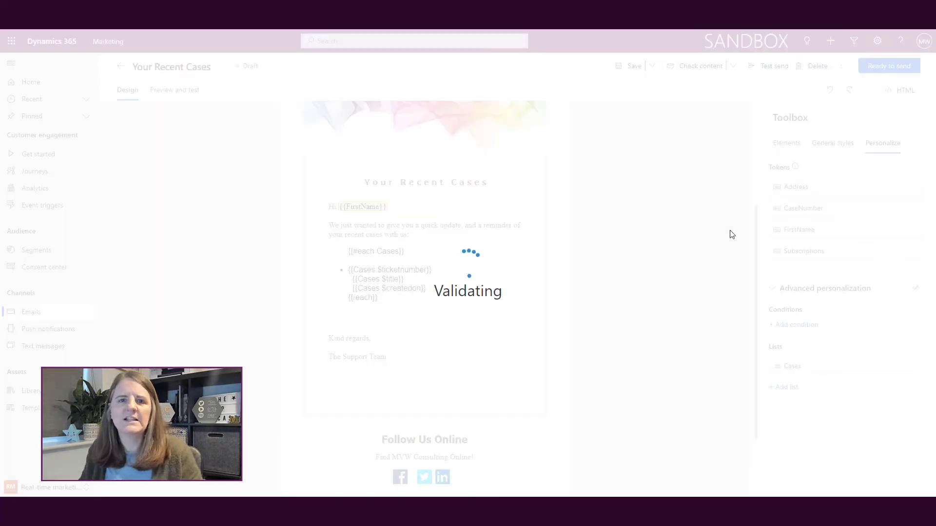
{"action": "left_click", "coordinate": [700, 82]}
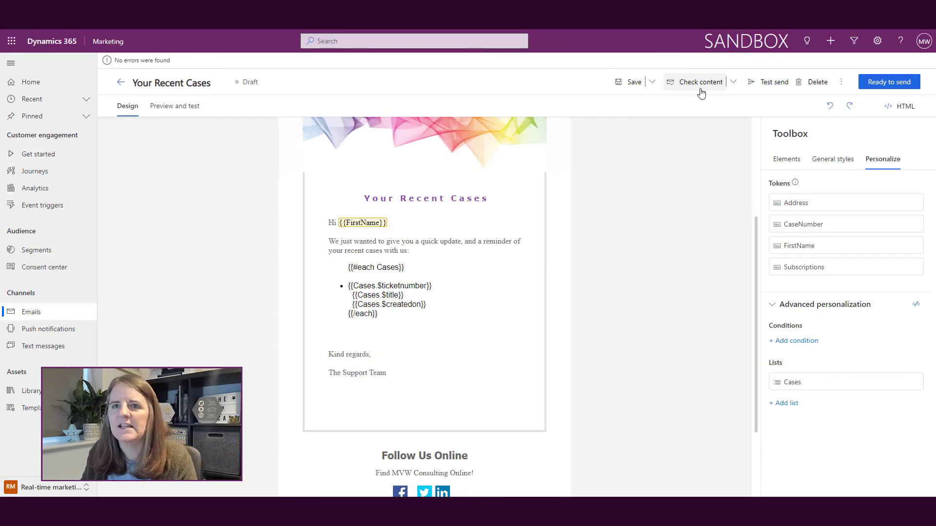